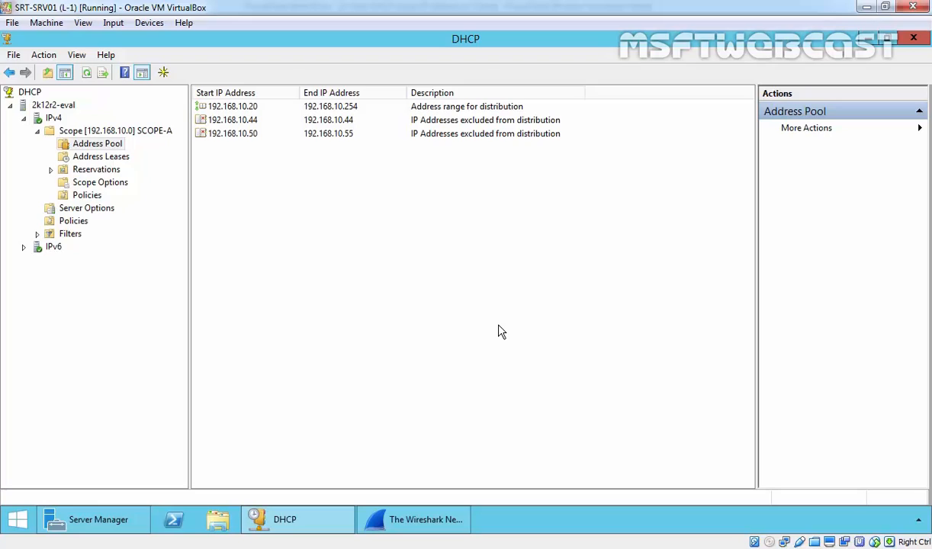
- Show scope 192.168.10.0's address pool: range .20–.254 with exclusions .44 and .50–.55
{"action": "left_click", "coordinate": [96, 143]}
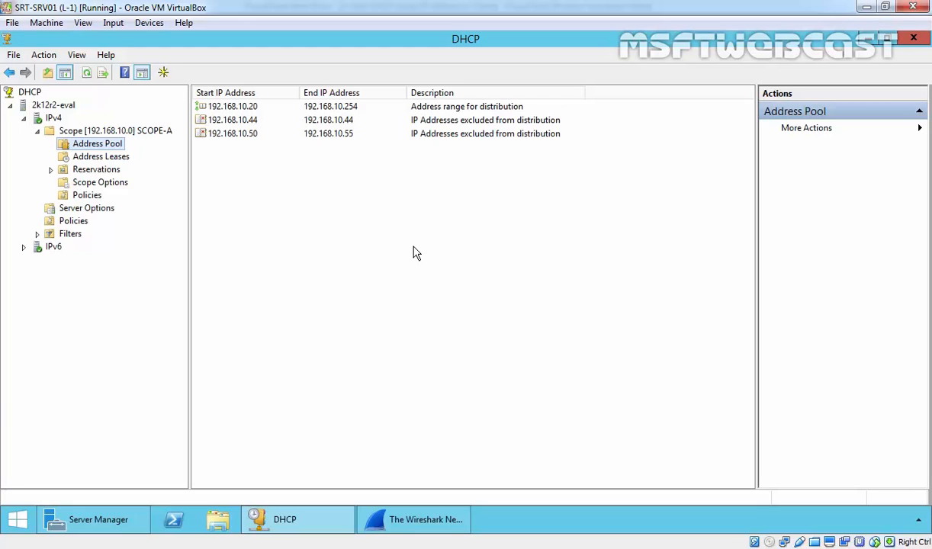
{"action": "mouse_move", "coordinate": [184, 217]}
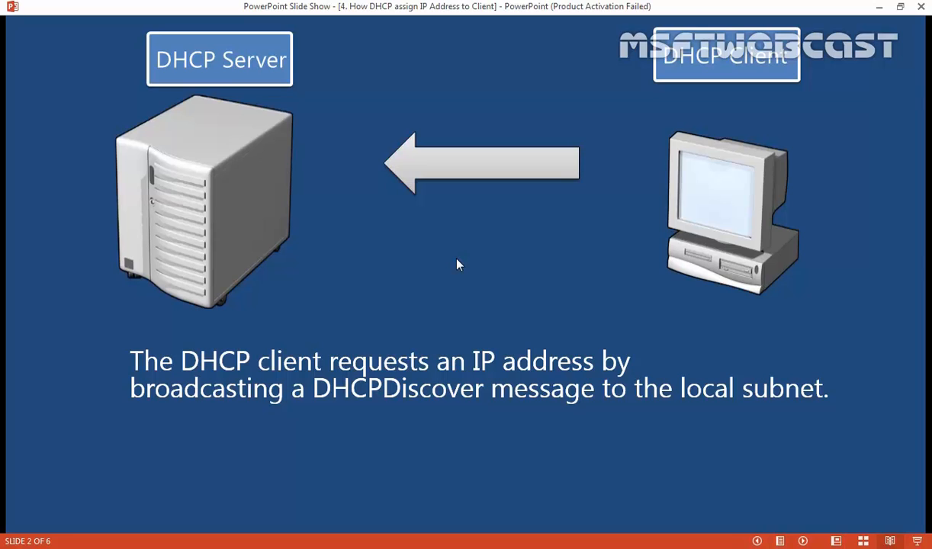
- Advance to the slide on the client's DHCPDiscover broadcast
{"action": "left_click", "coordinate": [458, 267]}
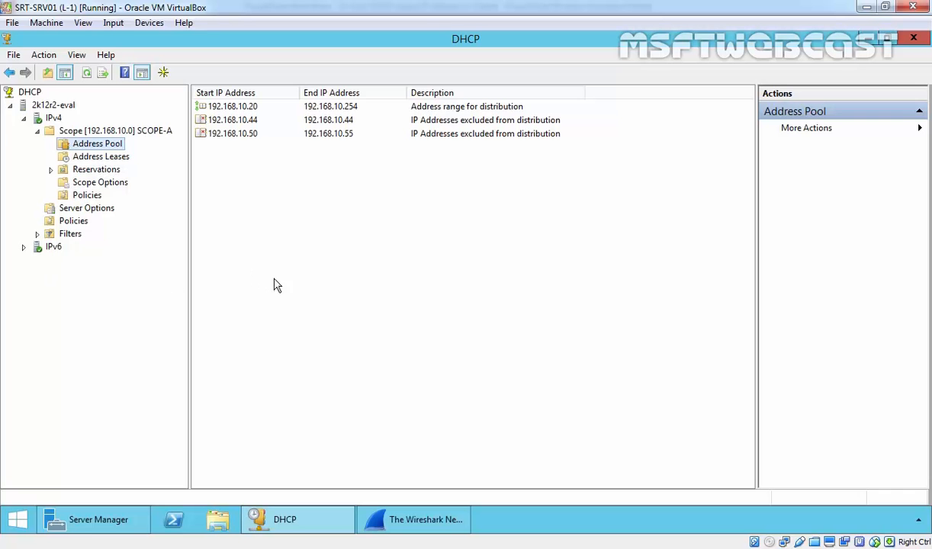
- Verify the client's Ethernet IPv4 settings obtain an address automatically and close the properties
{"action": "left_click", "coordinate": [412, 519]}
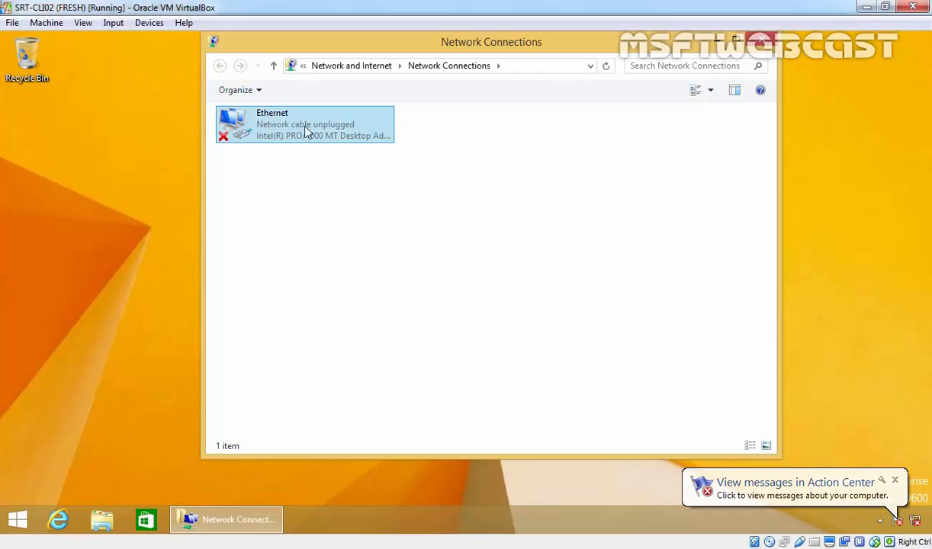
{"action": "left_click", "coordinate": [305, 125]}
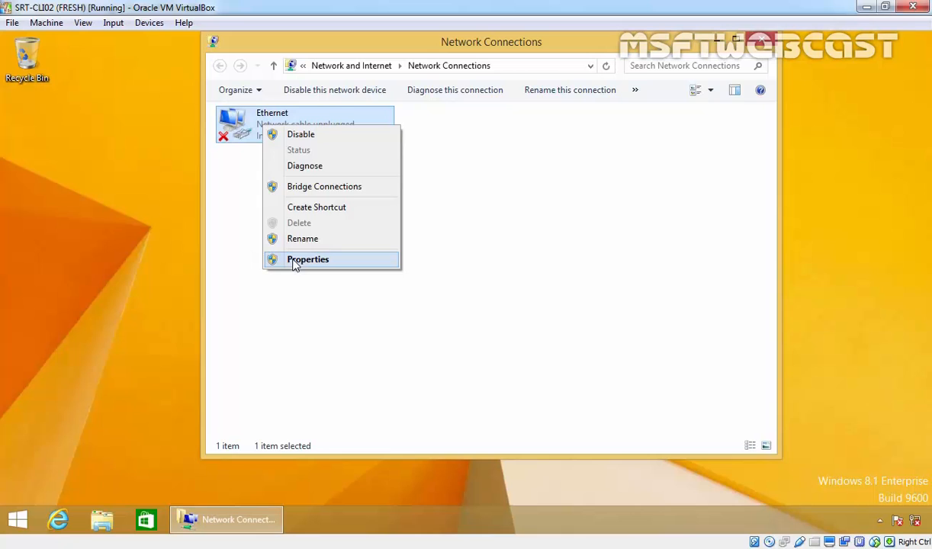
{"action": "left_click", "coordinate": [309, 259]}
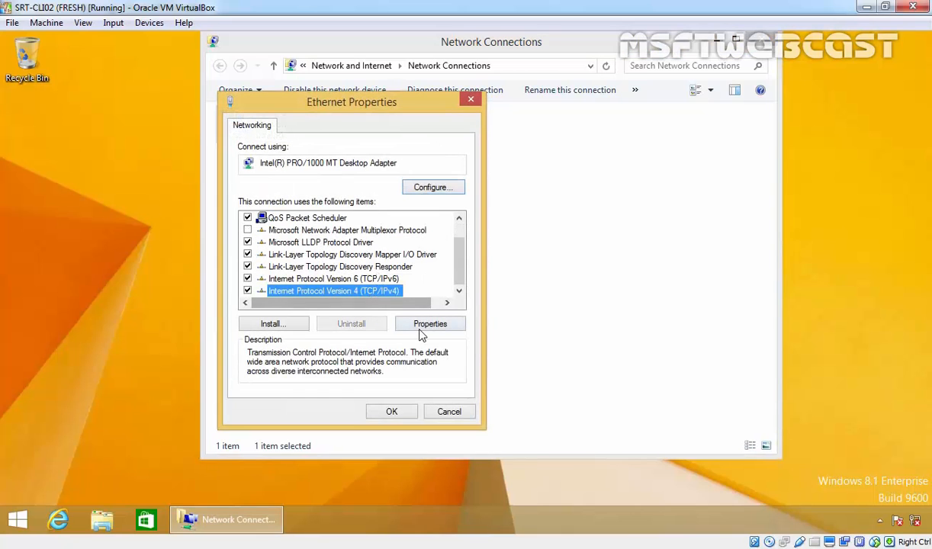
{"action": "left_click", "coordinate": [430, 323]}
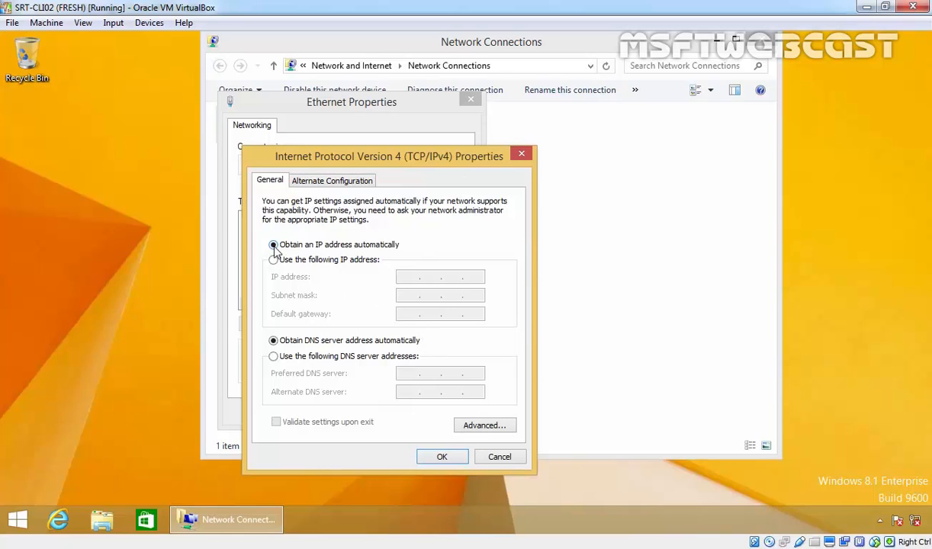
{"action": "mouse_move", "coordinate": [330, 254]}
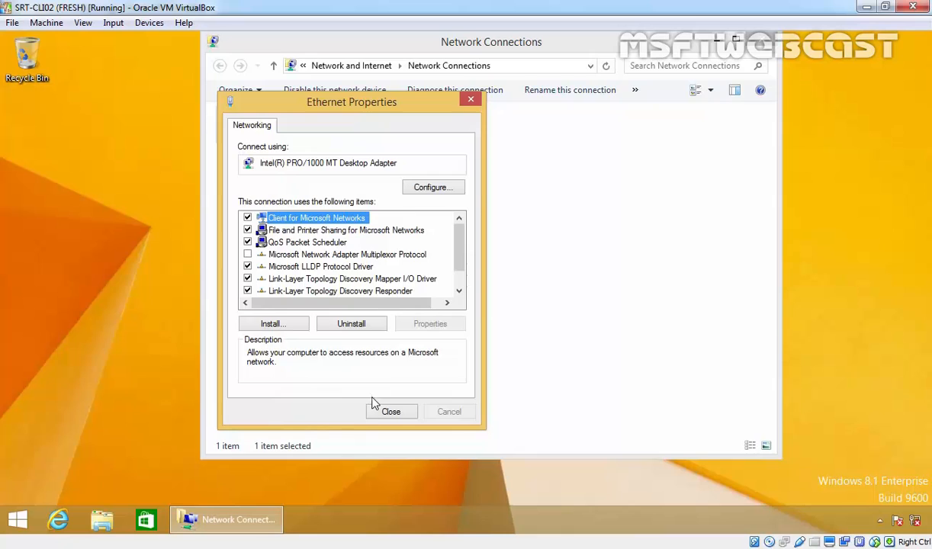
{"action": "left_click", "coordinate": [391, 412]}
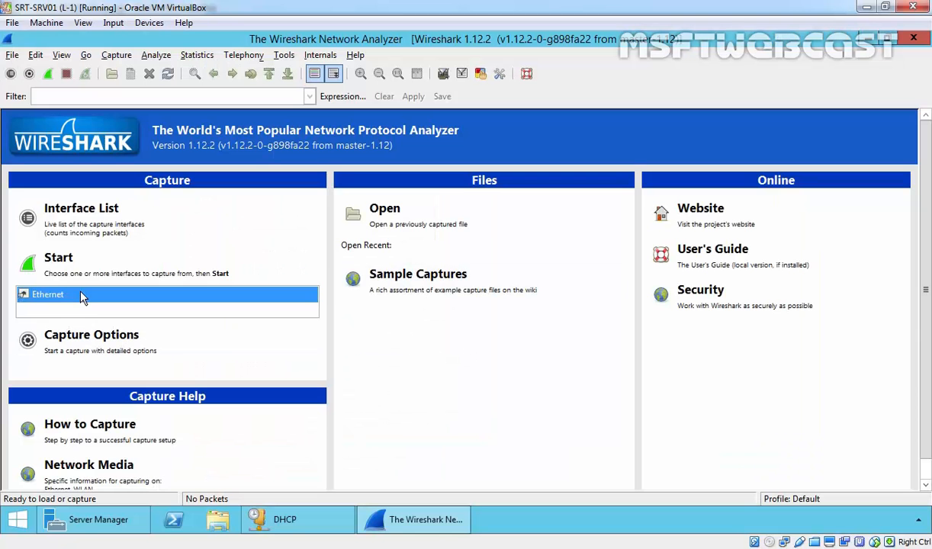
{"action": "mouse_move", "coordinate": [67, 125]}
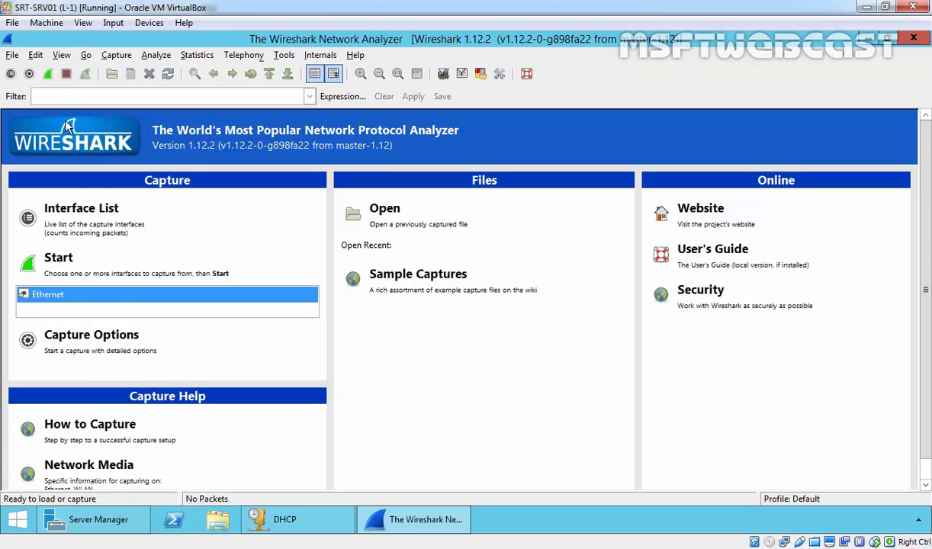
{"action": "mouse_move", "coordinate": [48, 73]}
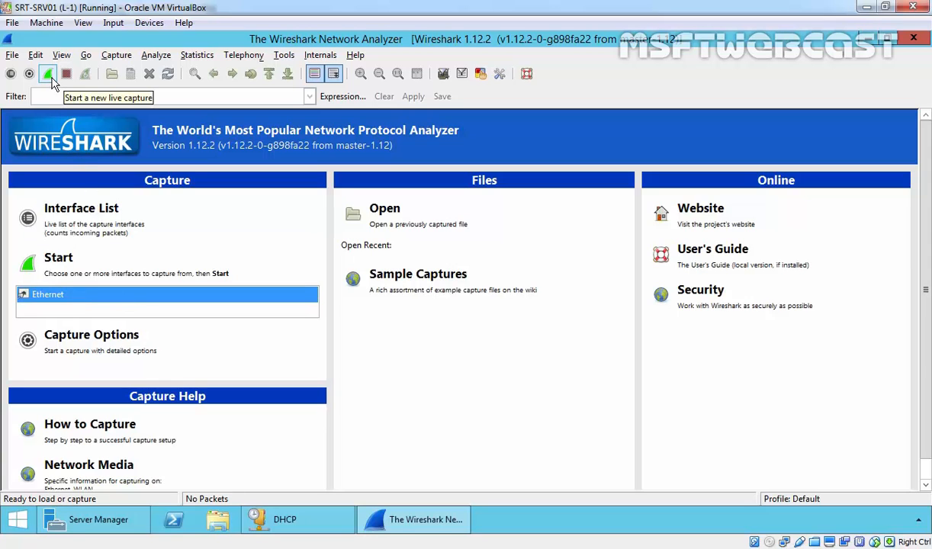
- Start a live capture on Ethernet, then reconnect the client VM's virtual network cable
{"action": "left_click", "coordinate": [49, 73]}
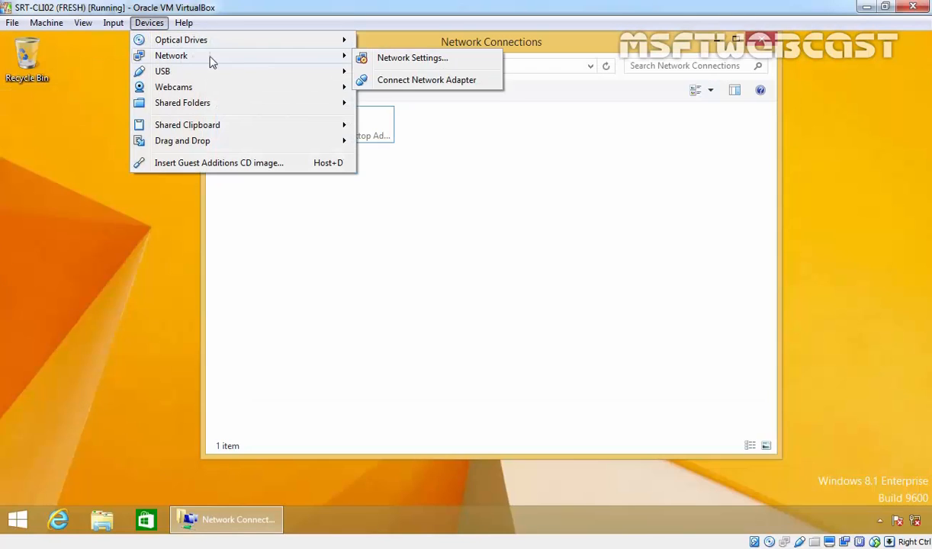
{"action": "left_click", "coordinate": [412, 58]}
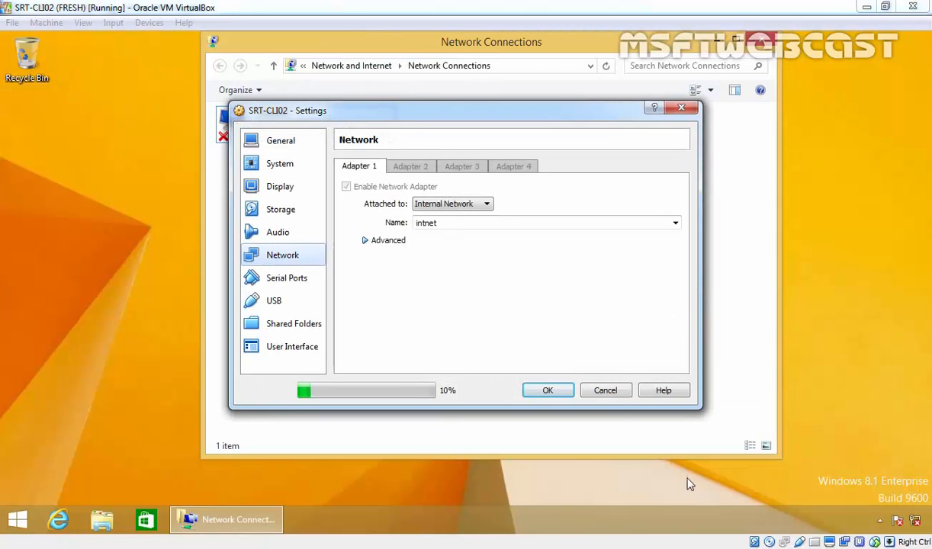
{"action": "left_click", "coordinate": [366, 241]}
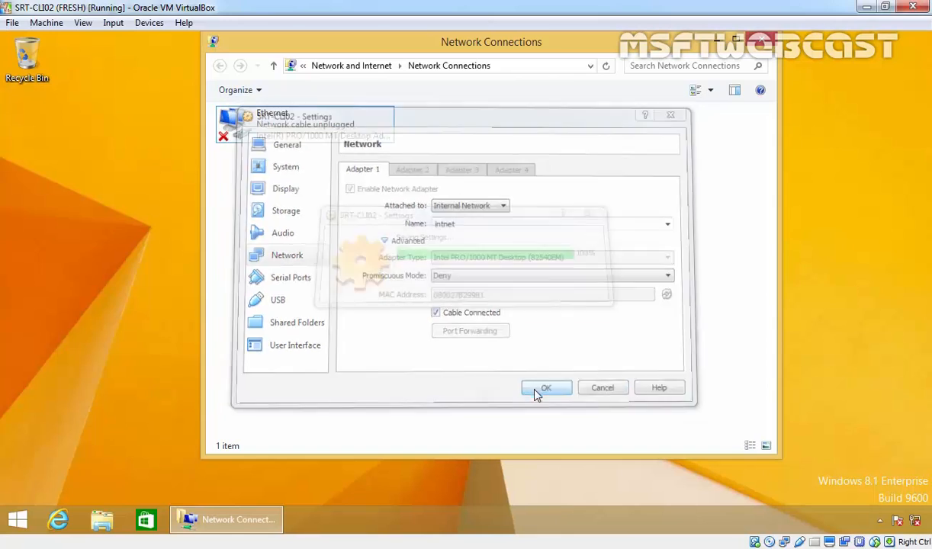
{"action": "left_click", "coordinate": [547, 388]}
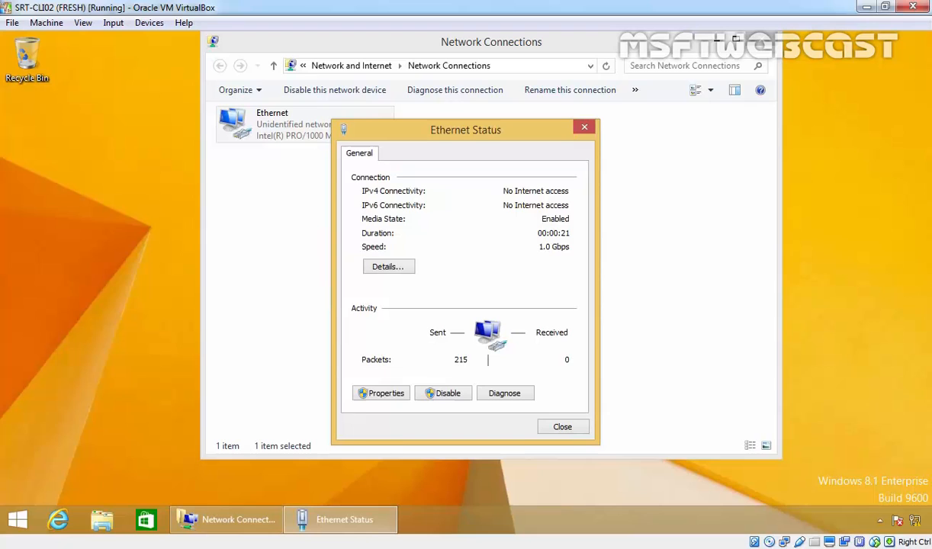
- Show the Ethernet connection details with DHCP-assigned IPv4 address 192.168.10.20
{"action": "left_click", "coordinate": [388, 266]}
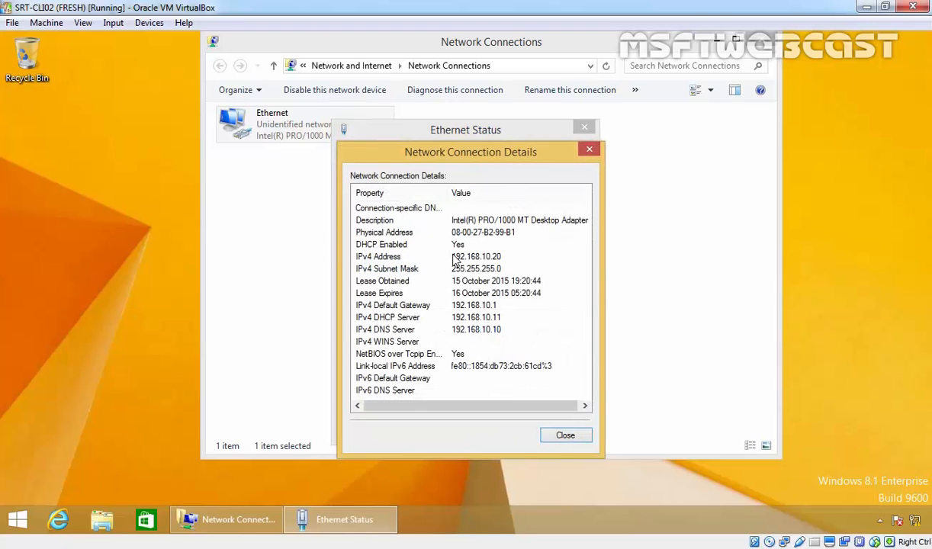
{"action": "left_click", "coordinate": [399, 256]}
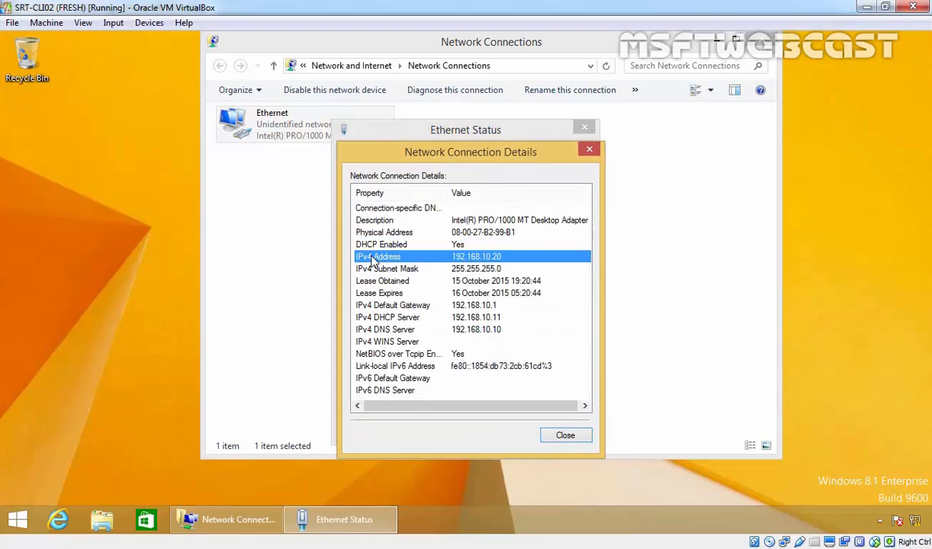
{"action": "mouse_move", "coordinate": [492, 263]}
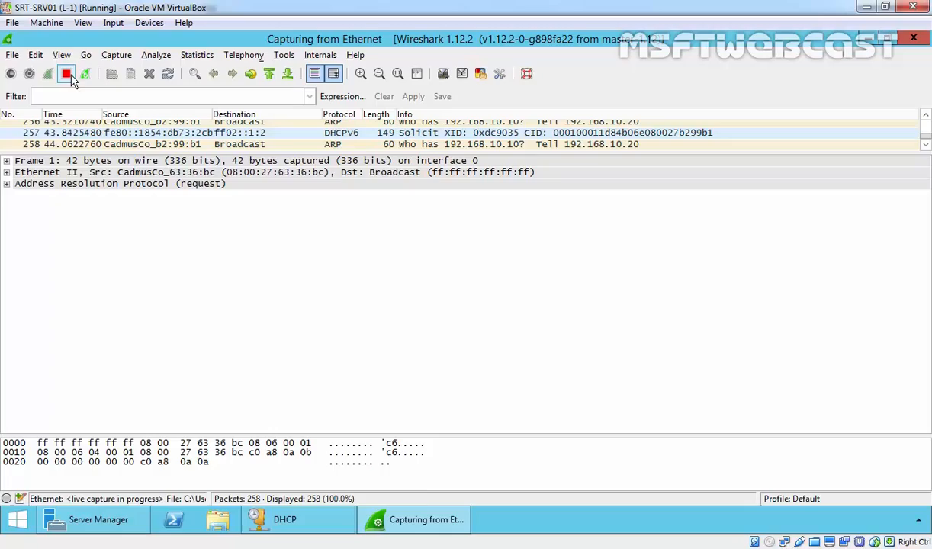
- Stop the capture and inspect the DHCP Discover packet's bootstrap details: client MAC 08:00:27:b2:99:b1, source 0.0.0.0
{"action": "left_click", "coordinate": [65, 73]}
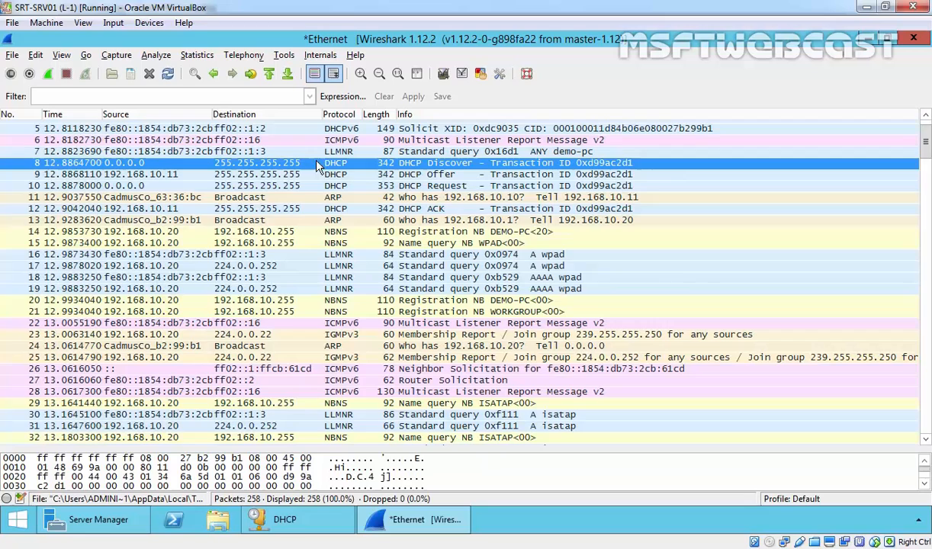
{"action": "mouse_move", "coordinate": [412, 175]}
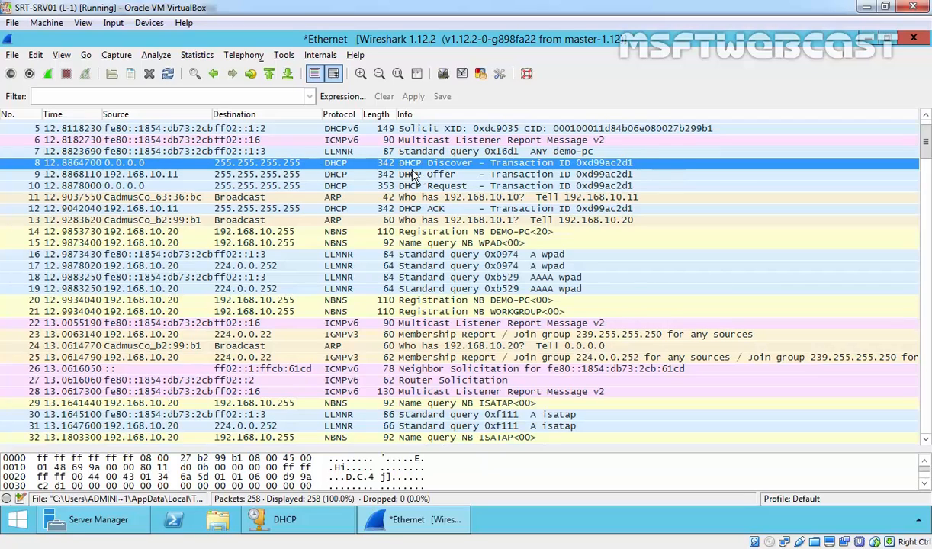
{"action": "left_click", "coordinate": [420, 174]}
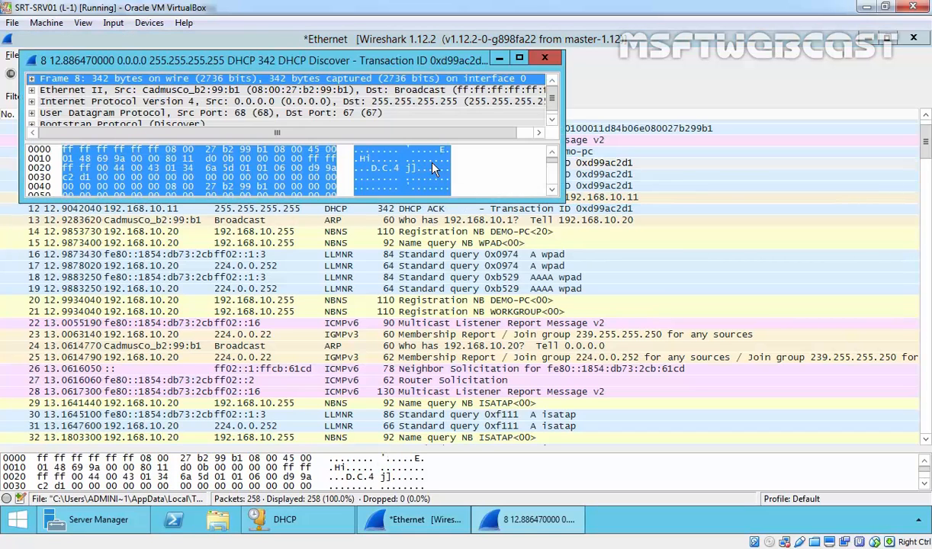
{"action": "left_click", "coordinate": [519, 58]}
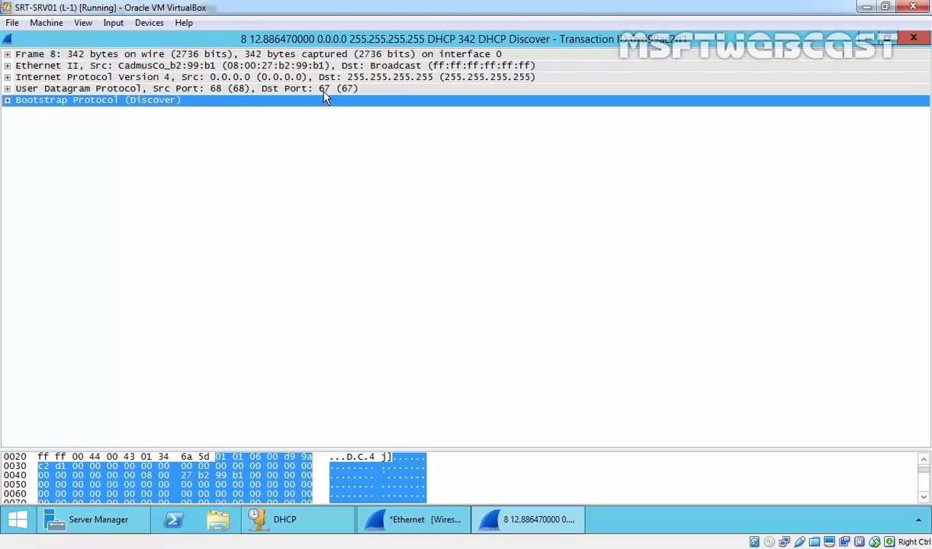
{"action": "left_click", "coordinate": [7, 101]}
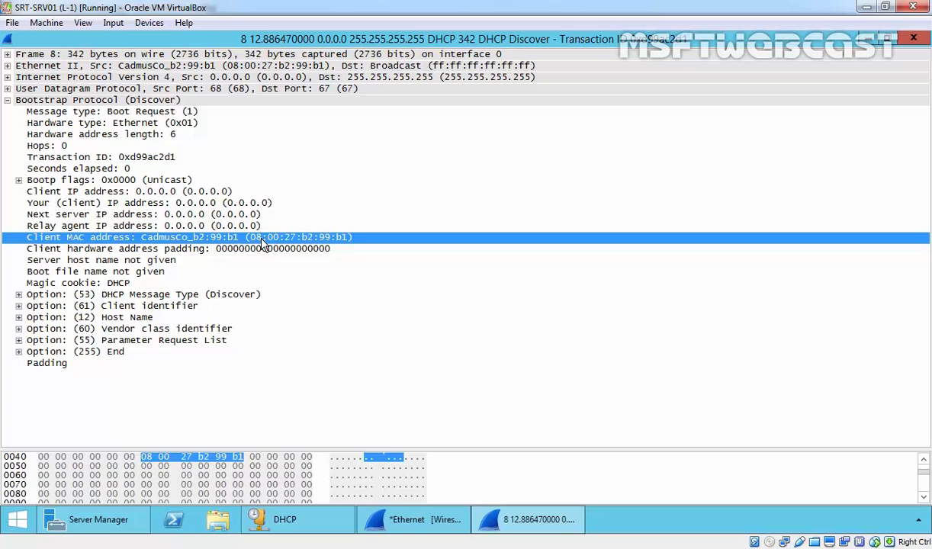
{"action": "mouse_move", "coordinate": [314, 244]}
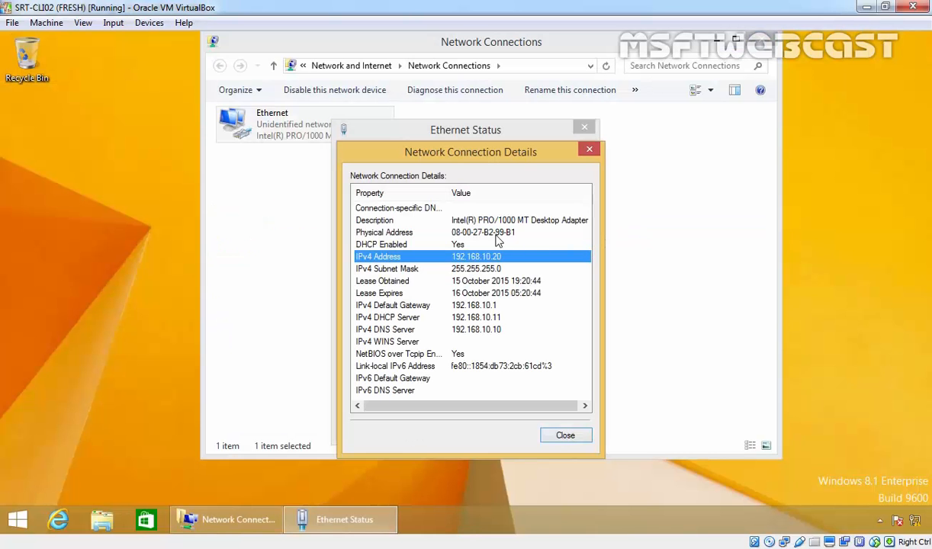
{"action": "mouse_move", "coordinate": [27, 253]}
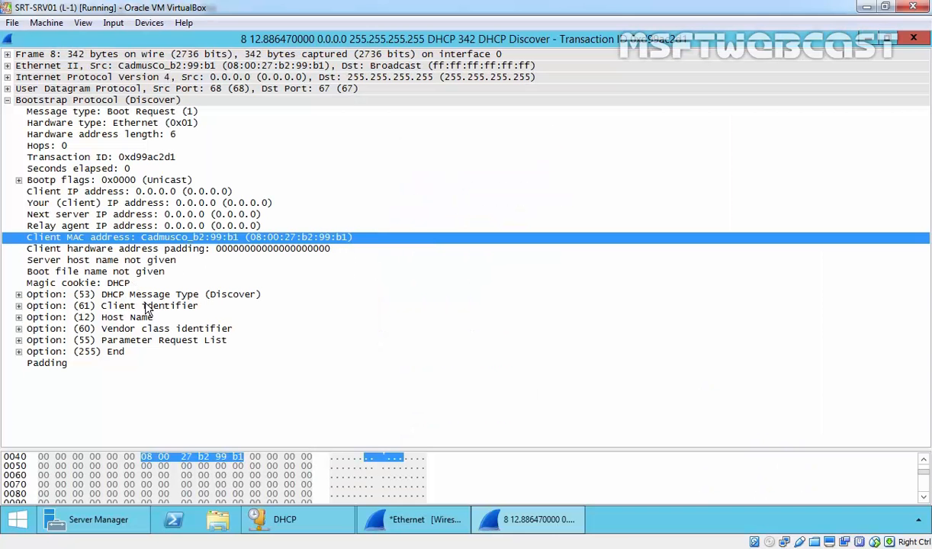
{"action": "left_click", "coordinate": [19, 316]}
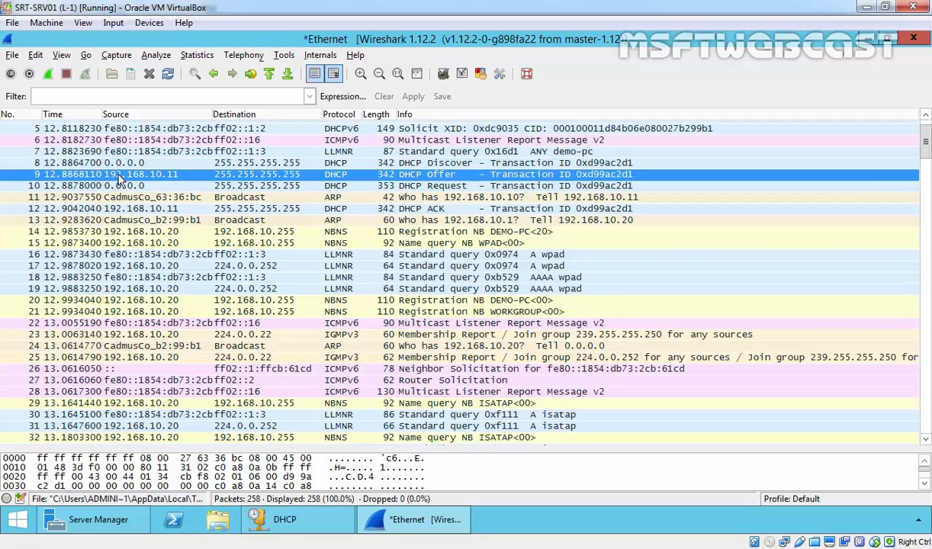
{"action": "mouse_move", "coordinate": [156, 183]}
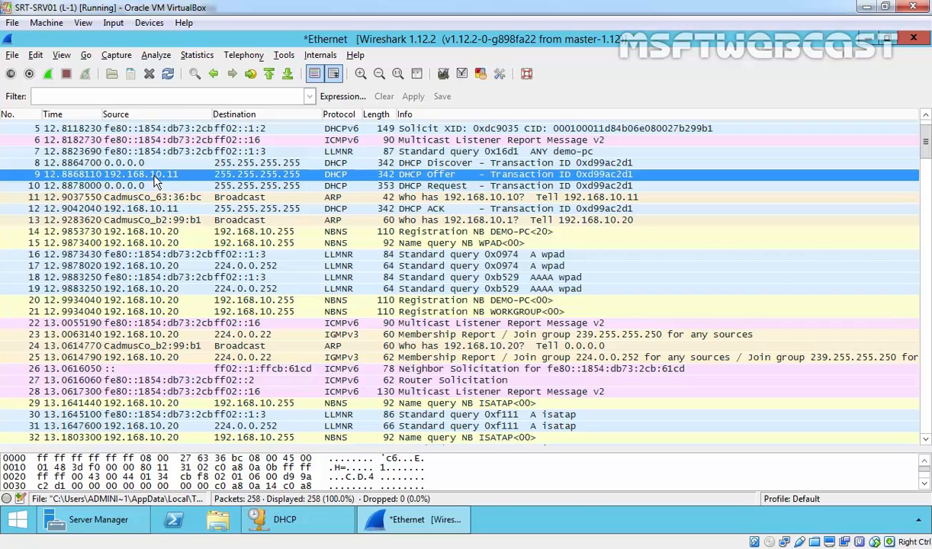
{"action": "double_click", "coordinate": [153, 174]}
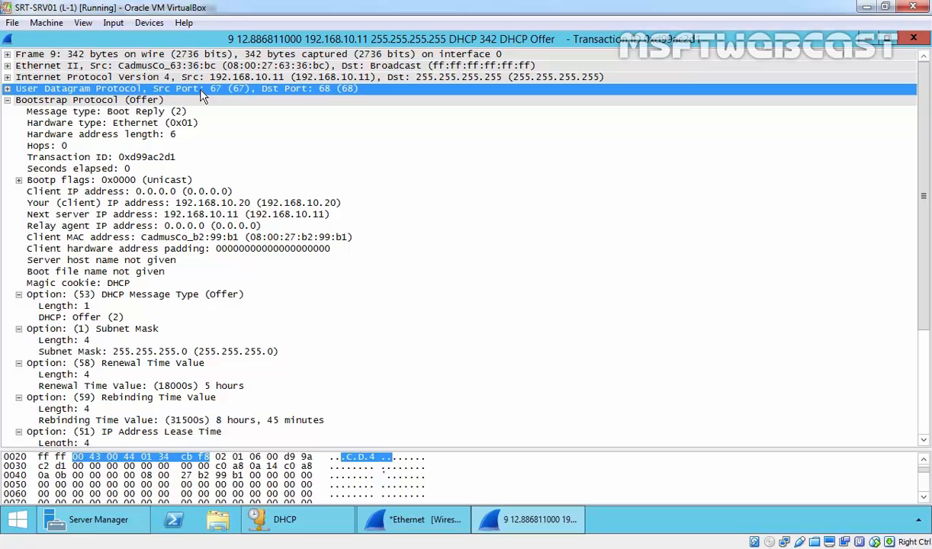
{"action": "mouse_move", "coordinate": [288, 201]}
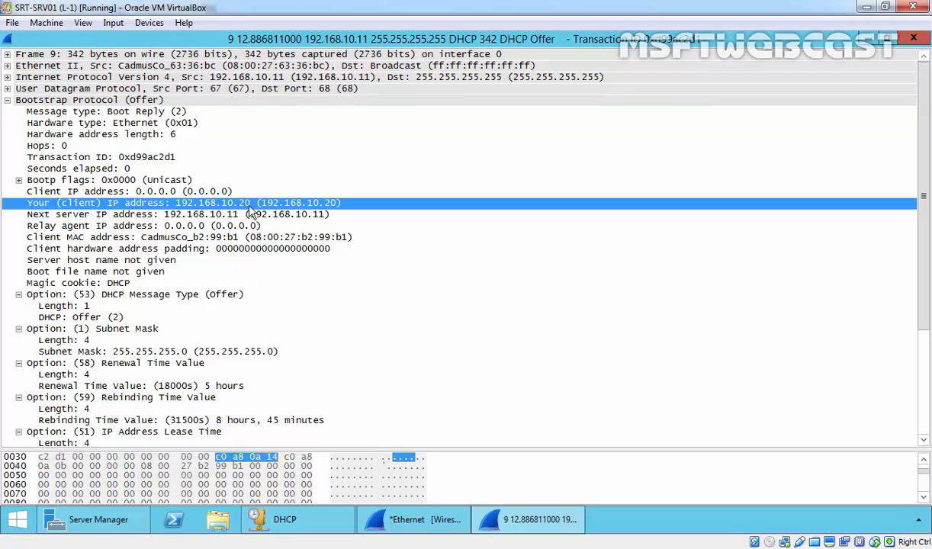
{"action": "mouse_move", "coordinate": [76, 231]}
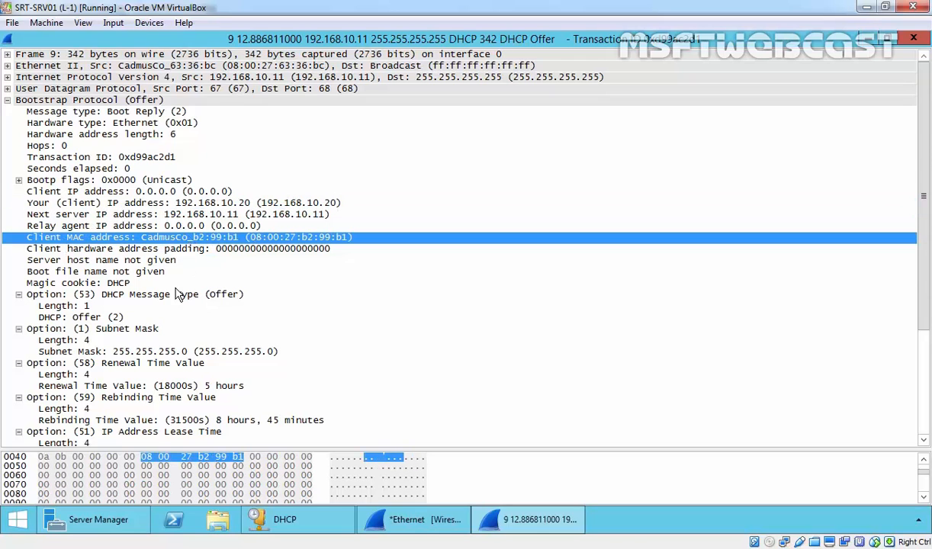
{"action": "scroll", "scroll_direction": "down", "scroll_amount": 3}
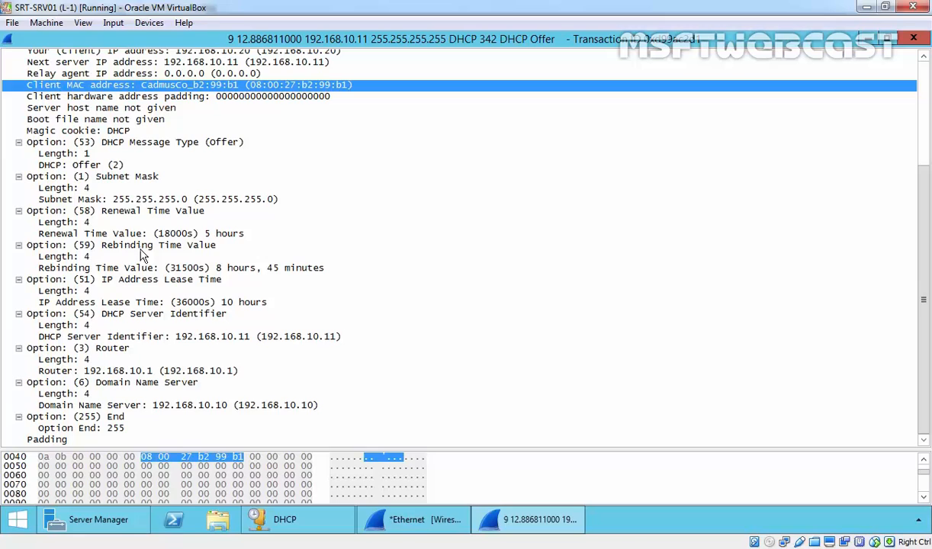
{"action": "mouse_move", "coordinate": [137, 387]}
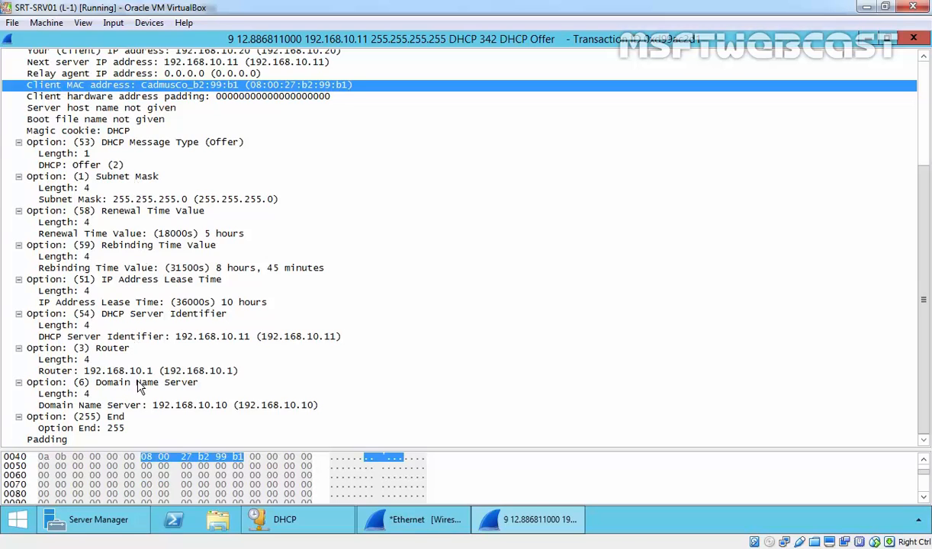
{"action": "mouse_move", "coordinate": [149, 210]}
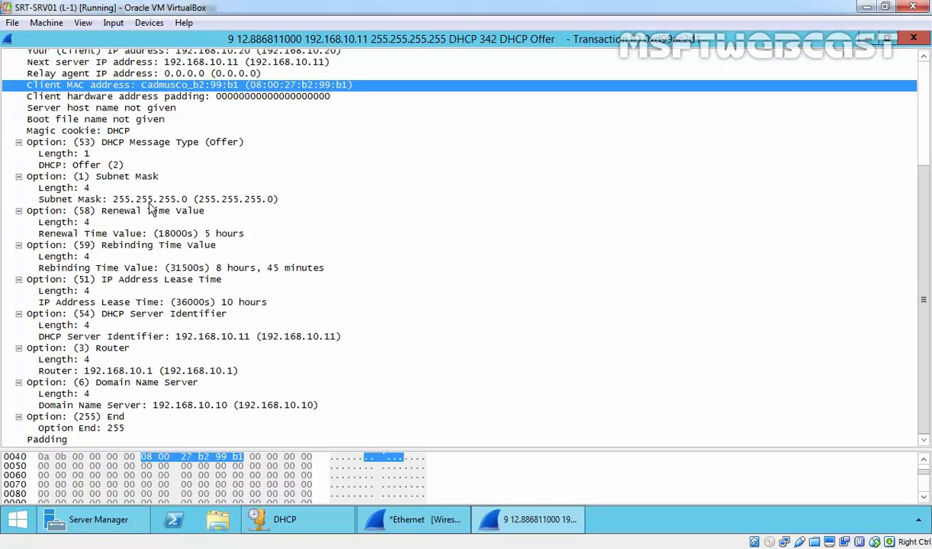
{"action": "left_click", "coordinate": [122, 244]}
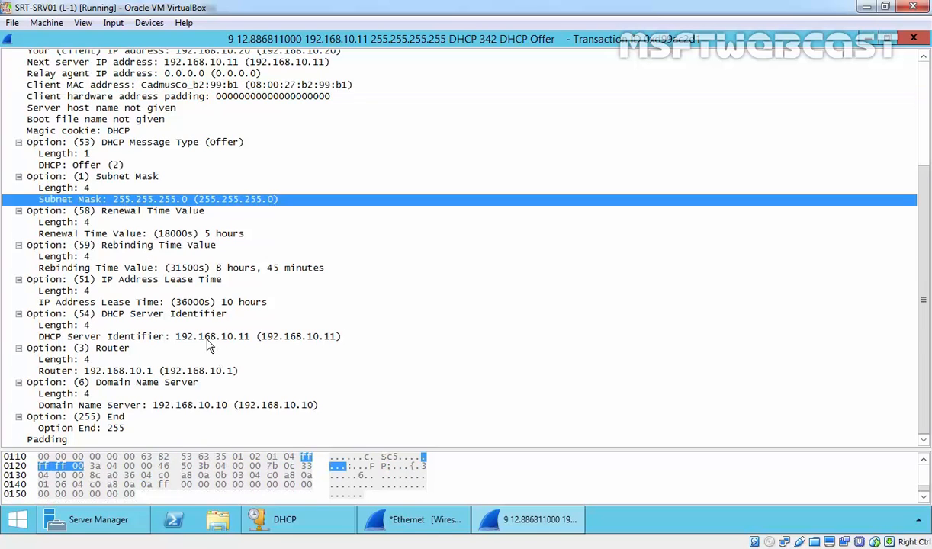
{"action": "left_click", "coordinate": [116, 371]}
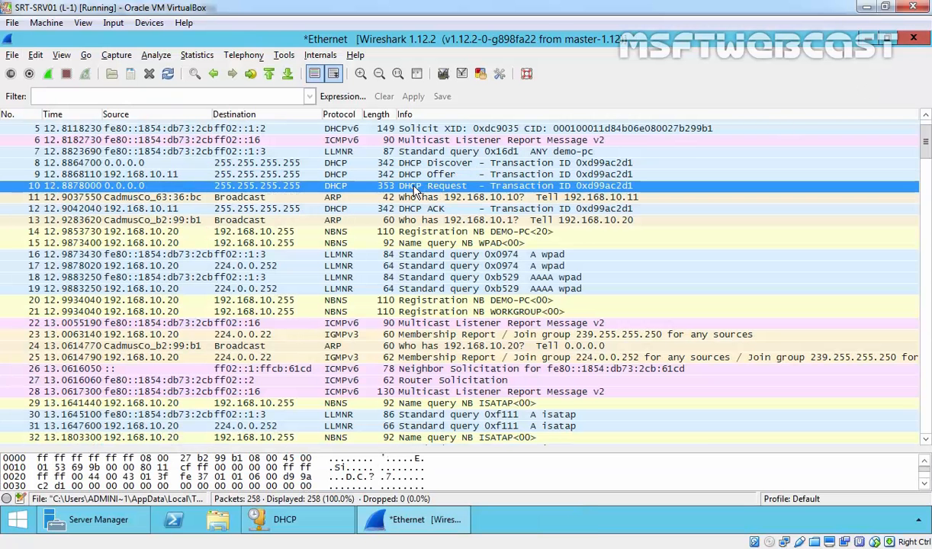
{"action": "mouse_move", "coordinate": [483, 191]}
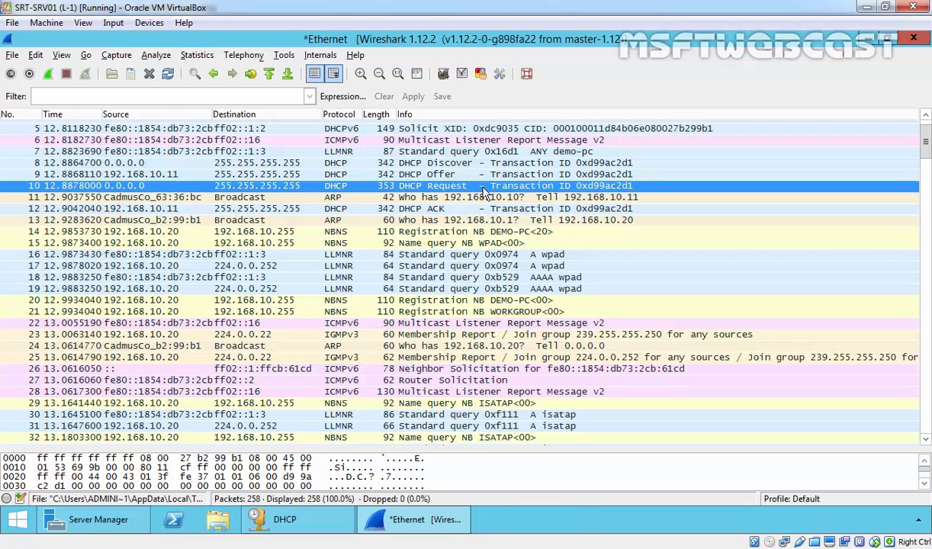
- Inspect the DHCP Request packet's UDP ports and bootstrap details, then return to the DHCP address pool
{"action": "double_click", "coordinate": [482, 186]}
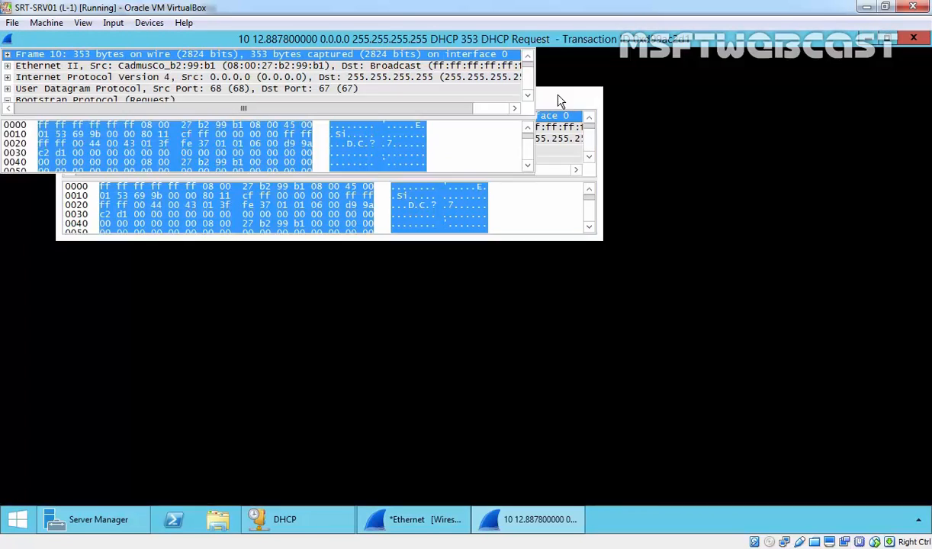
{"action": "left_click", "coordinate": [7, 101]}
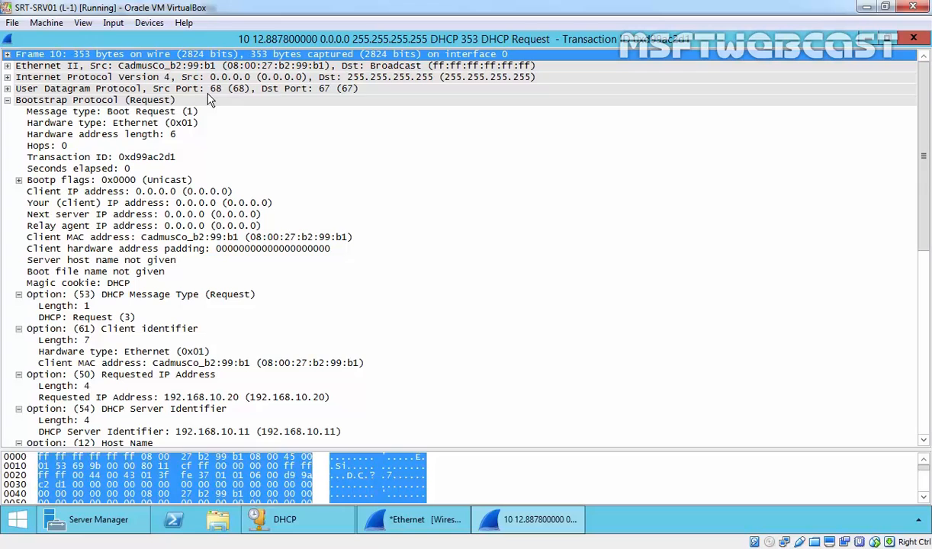
{"action": "left_click", "coordinate": [114, 87]}
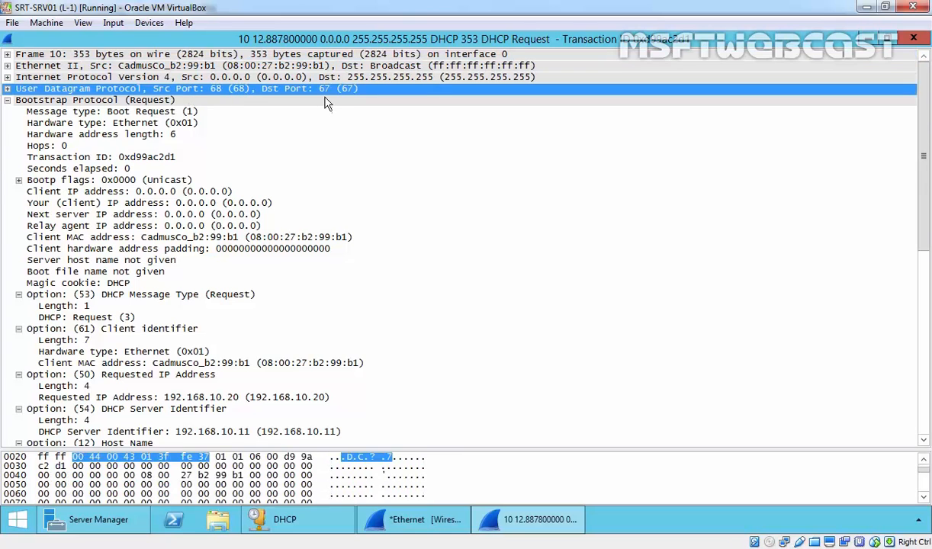
{"action": "mouse_move", "coordinate": [920, 46]}
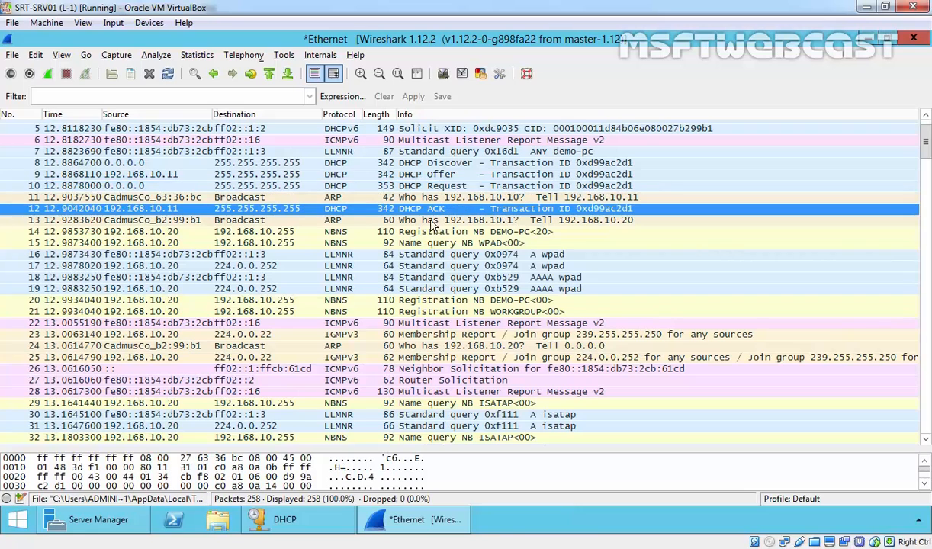
{"action": "mouse_move", "coordinate": [426, 217]}
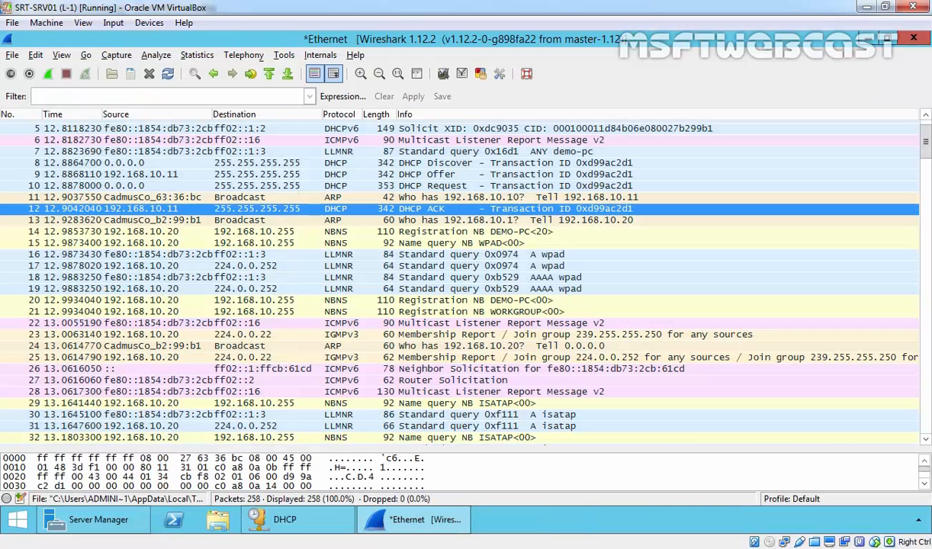
{"action": "left_click", "coordinate": [284, 518]}
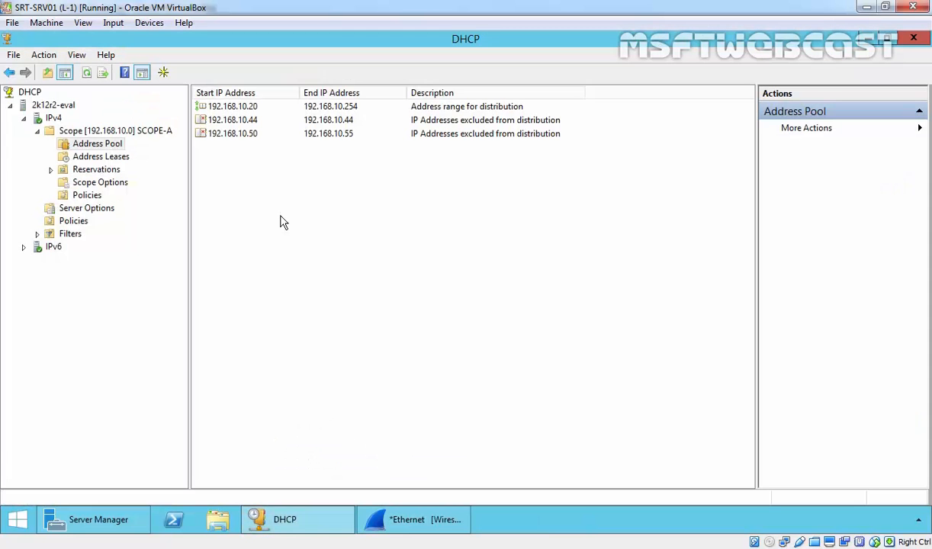